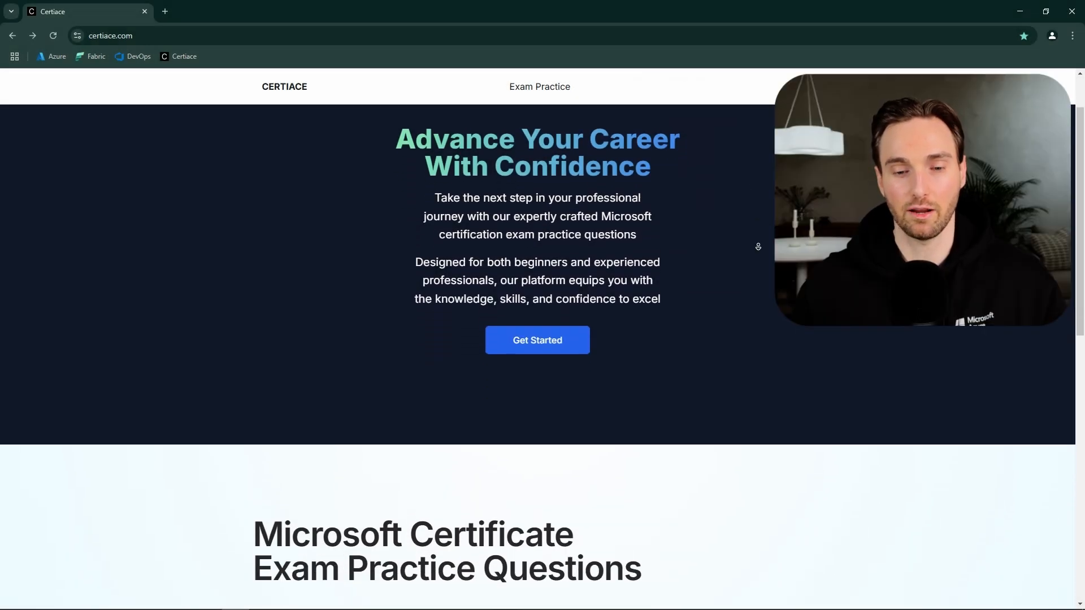
Step: Reach the Microsoft Certificate Exam Practice page via Get Started on the home page
{"action": "scroll", "scroll_direction": "down", "scroll_amount": 3}
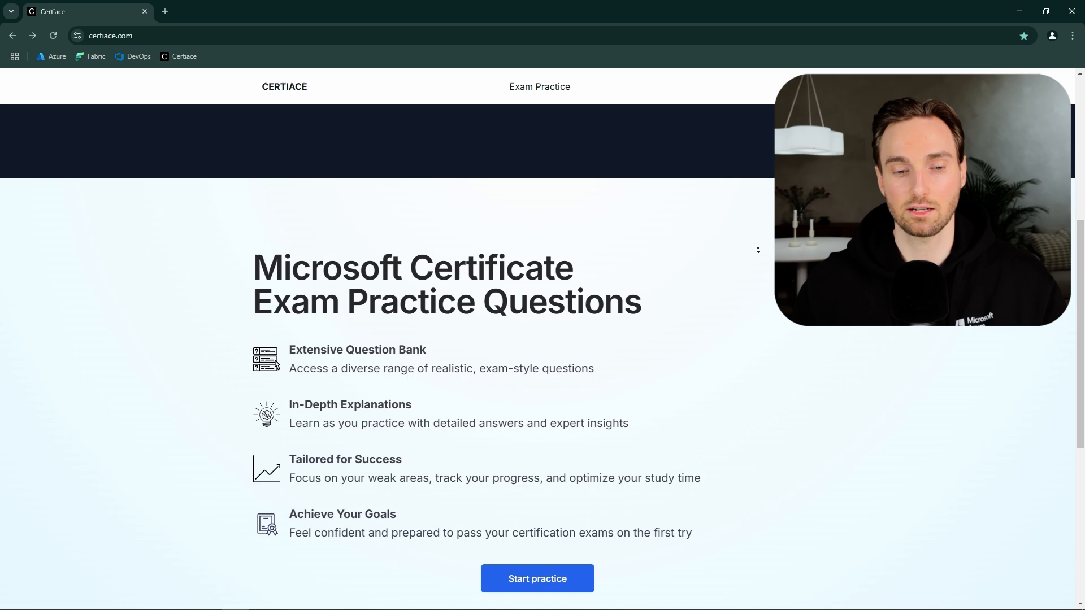
{"action": "scroll", "scroll_direction": "down", "scroll_amount": 3}
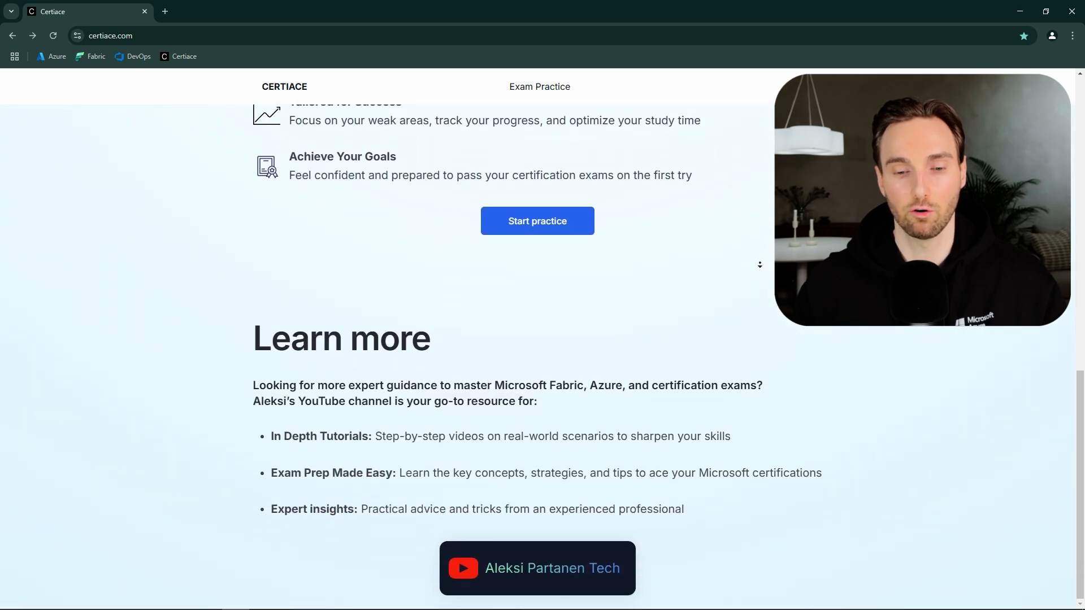
{"action": "left_click_drag", "start_coordinate": [253, 338], "coordinate": [684, 508]}
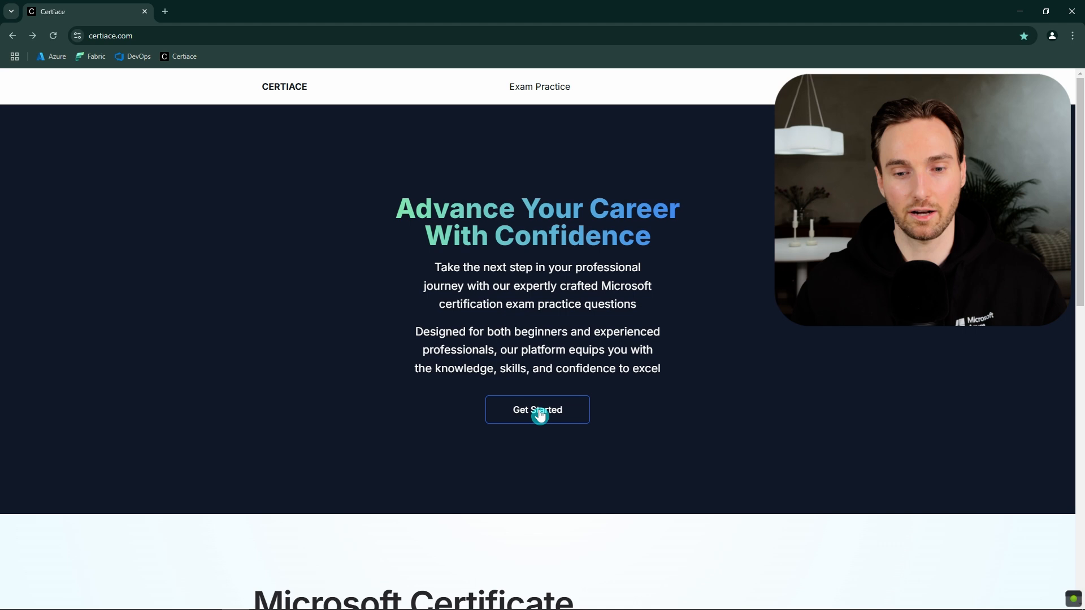
{"action": "left_click", "coordinate": [537, 409]}
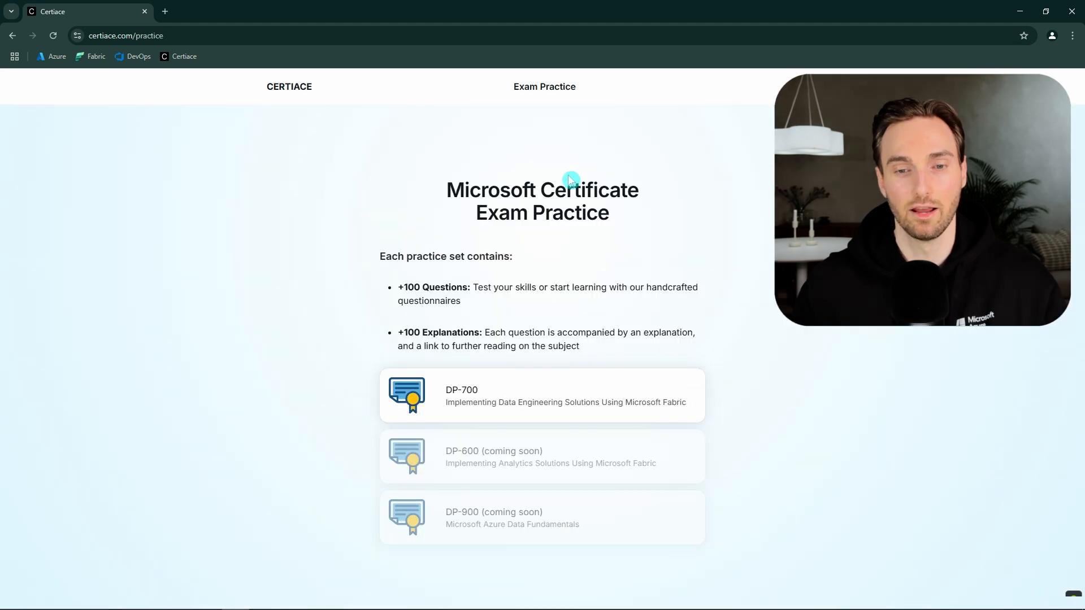
{"action": "mouse_move", "coordinate": [593, 240]}
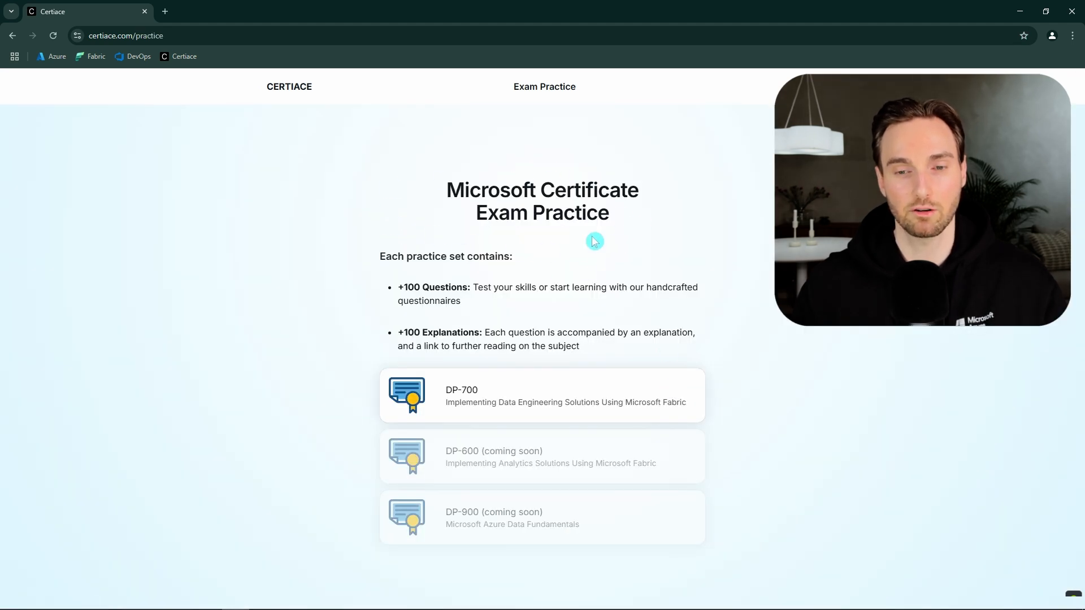
{"action": "mouse_move", "coordinate": [448, 181]}
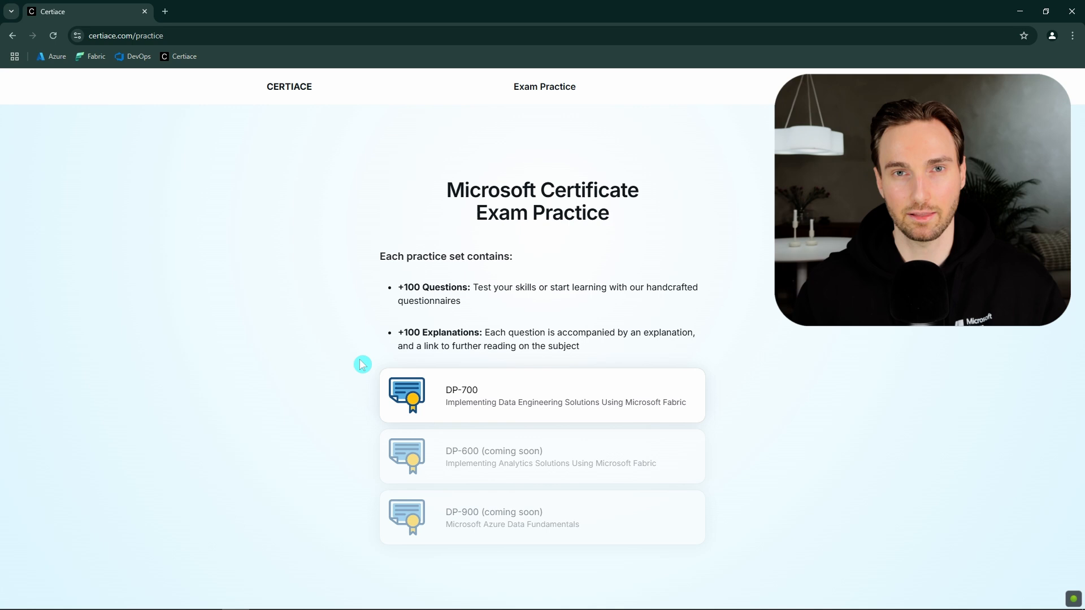
{"action": "mouse_move", "coordinate": [519, 422]}
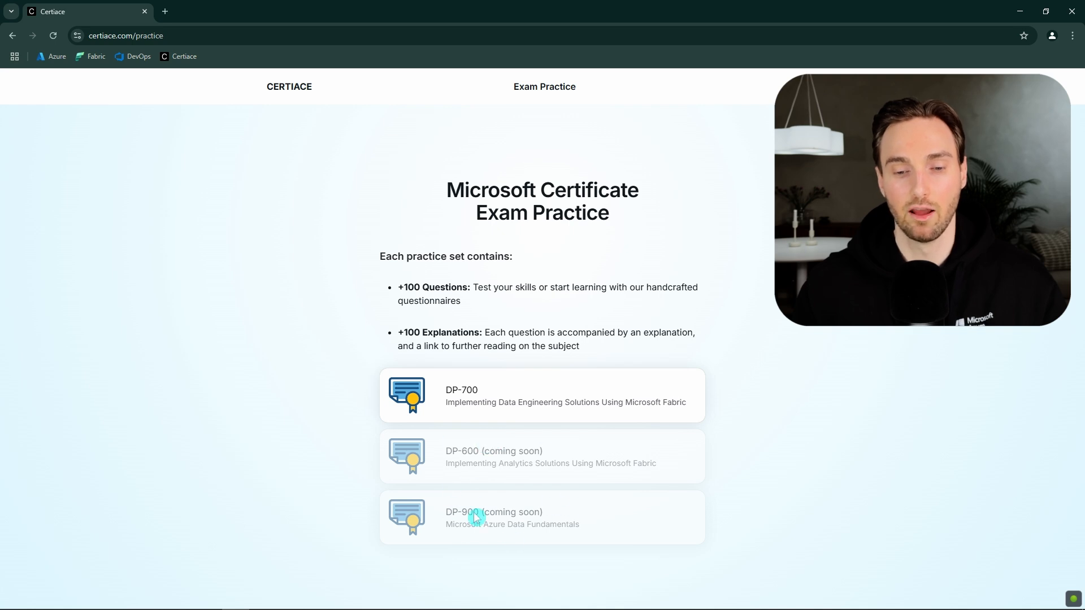
{"action": "mouse_move", "coordinate": [489, 401]}
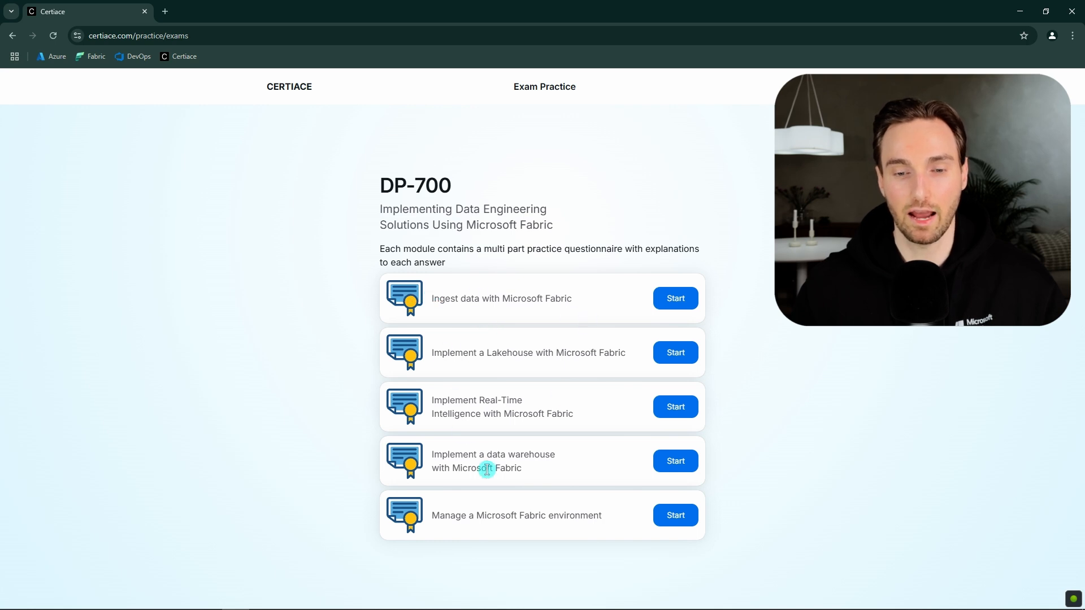
{"action": "mouse_move", "coordinate": [409, 390]}
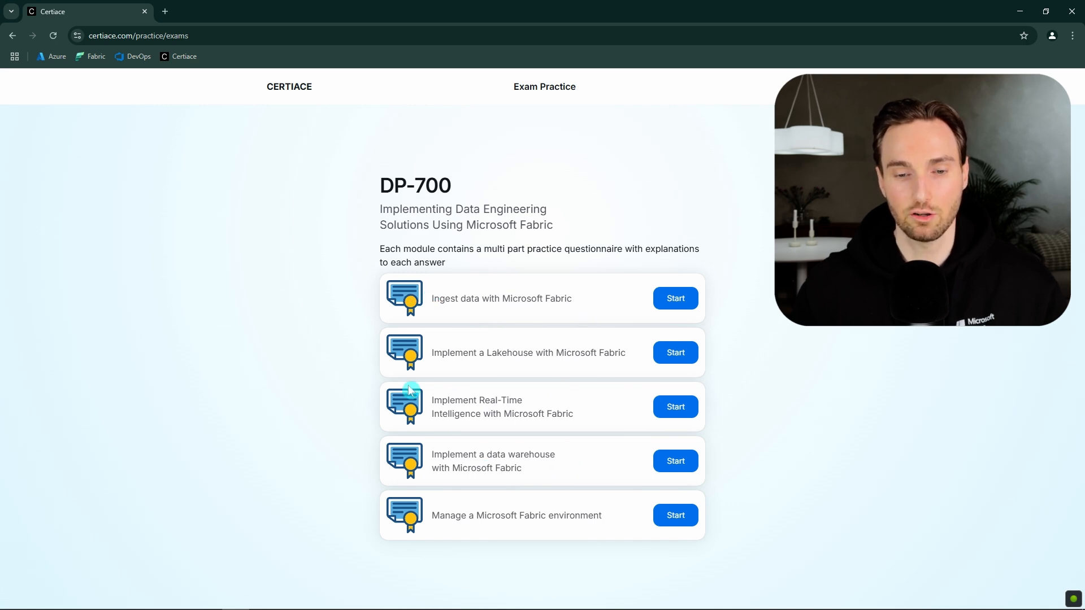
{"action": "mouse_move", "coordinate": [441, 456]}
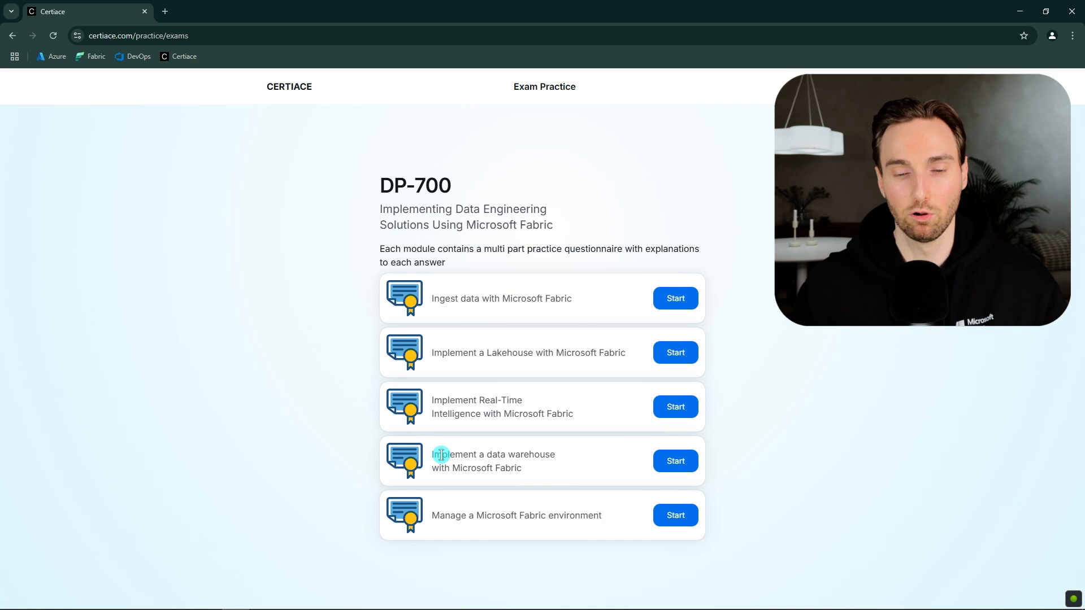
{"action": "mouse_move", "coordinate": [561, 352]}
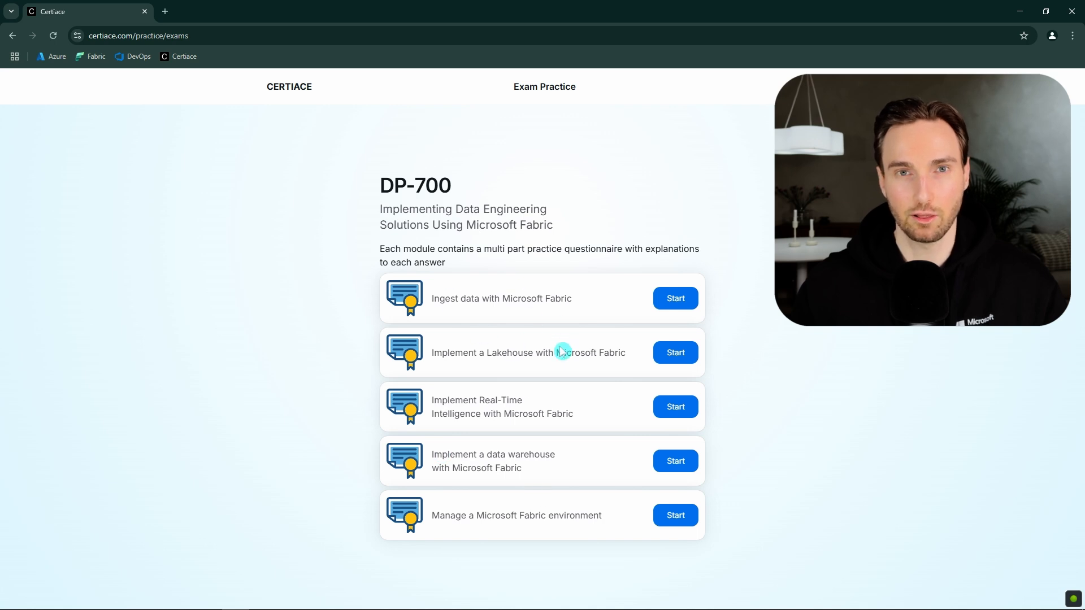
{"action": "mouse_move", "coordinate": [588, 419]}
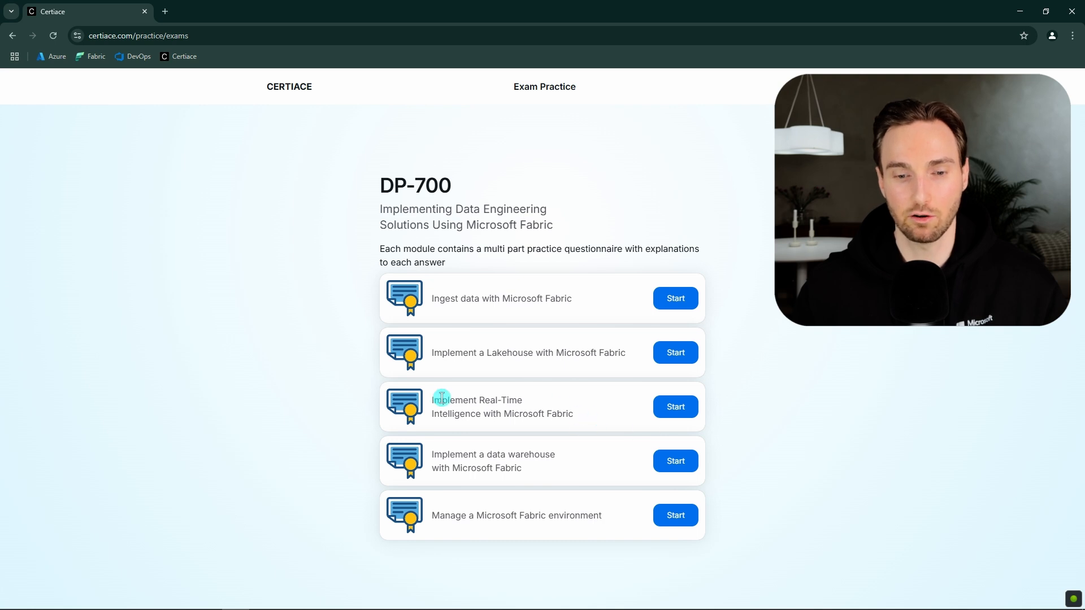
Step: View the DP-700 practice set's list of five Microsoft Fabric modules
{"action": "left_click_drag", "start_coordinate": [430, 400], "coordinate": [574, 413]}
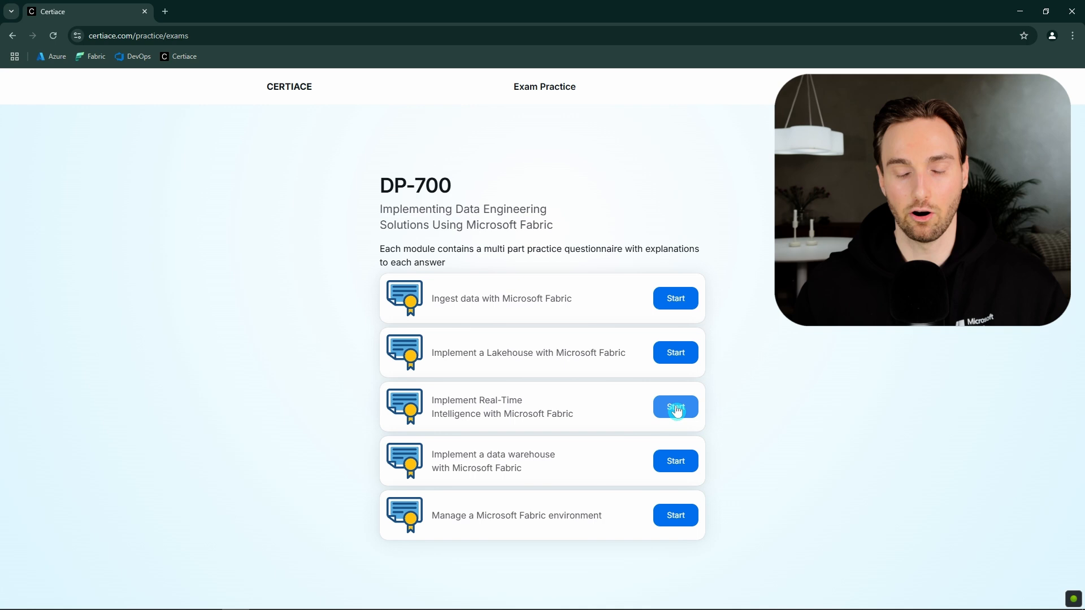
Step: Start the Implement Real-Time Intelligence module and review the eventstreams question's correct answer
{"action": "left_click", "coordinate": [674, 406]}
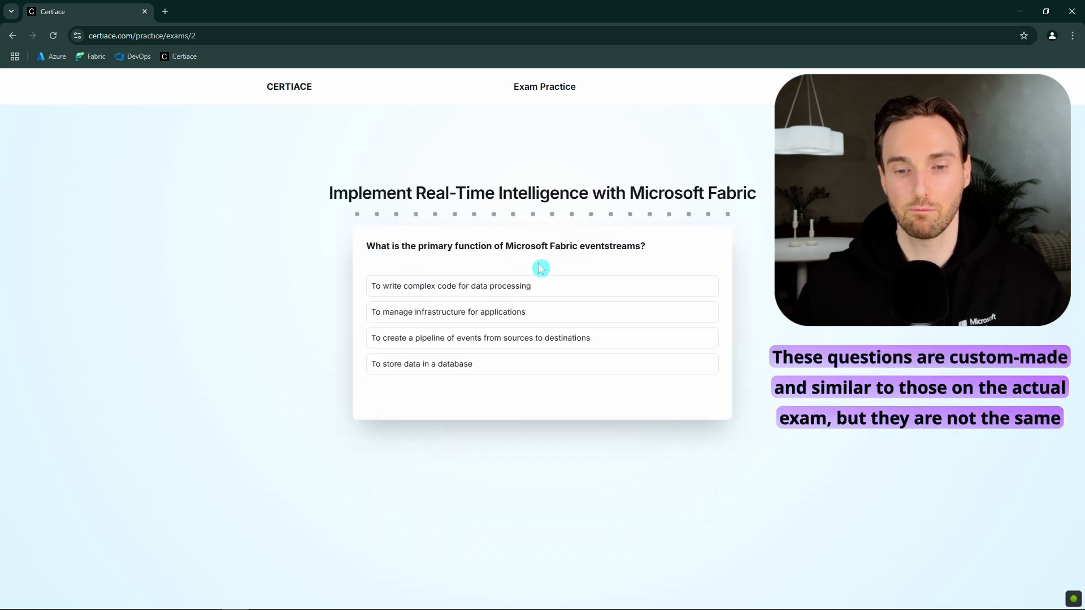
{"action": "mouse_move", "coordinate": [610, 355]}
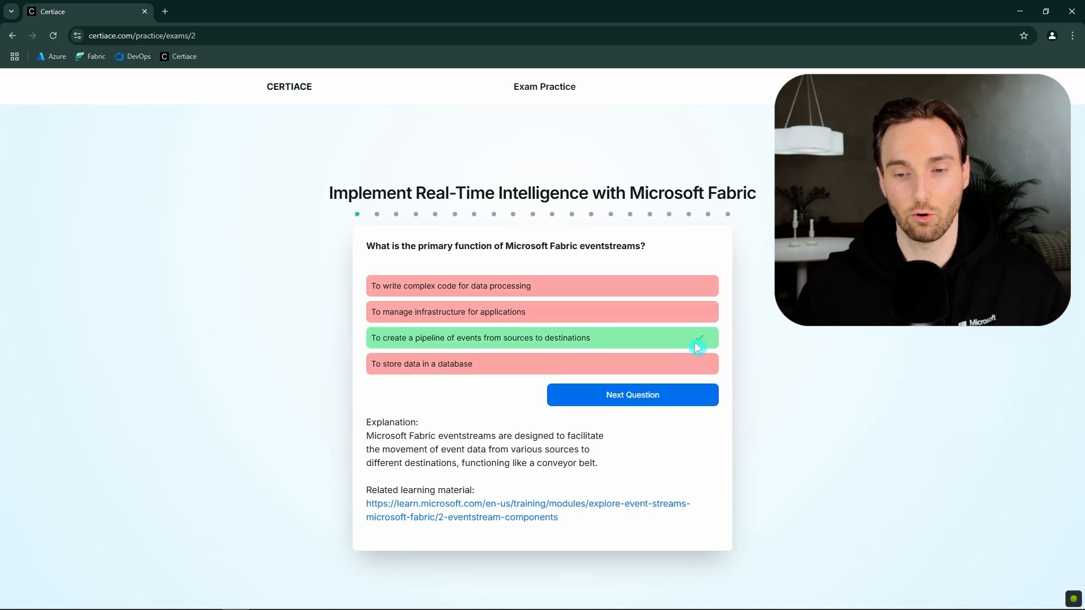
{"action": "left_click_drag", "start_coordinate": [368, 437], "coordinate": [597, 463]}
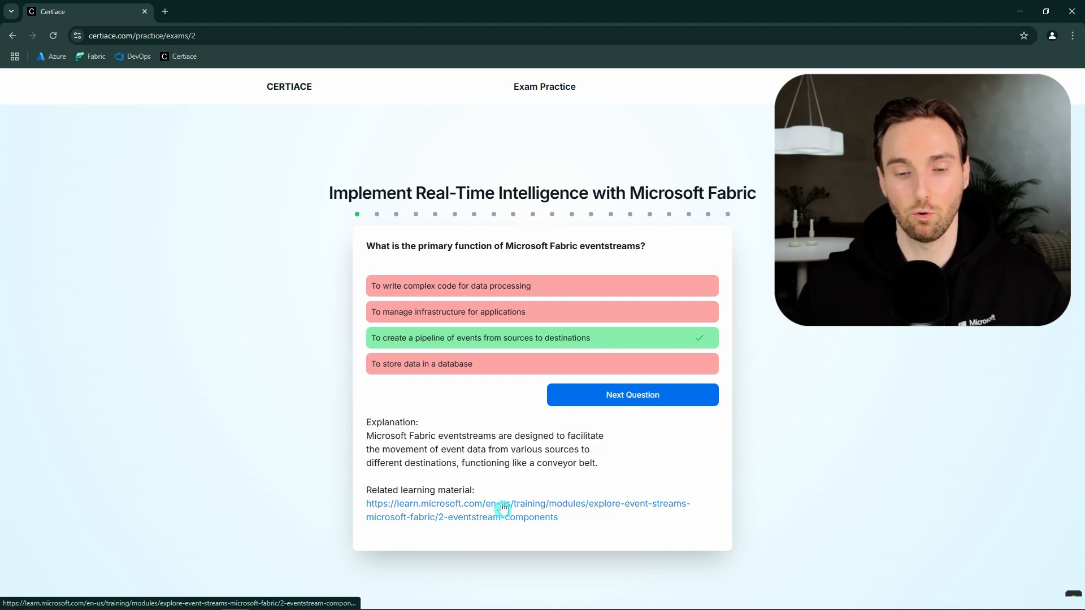
{"action": "left_click", "coordinate": [504, 504]}
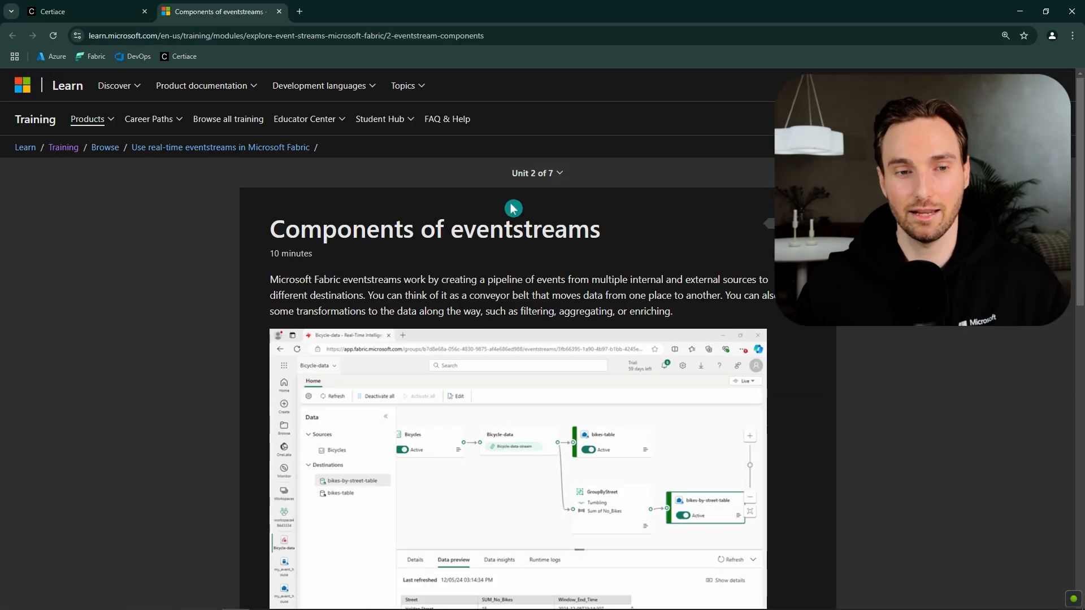
{"action": "scroll", "scroll_direction": "down", "scroll_amount": 3}
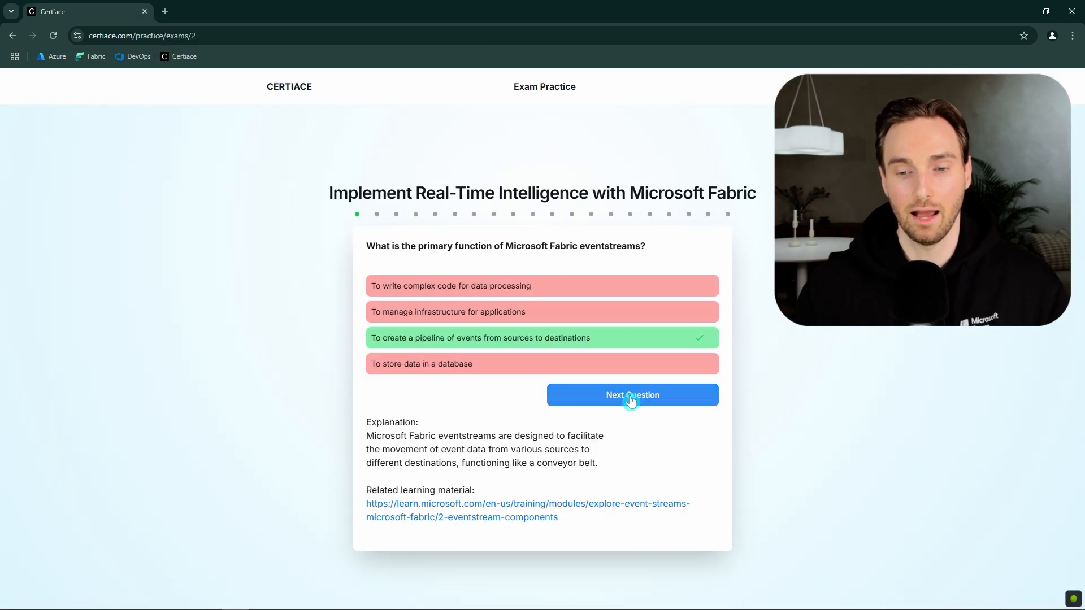
{"action": "left_click", "coordinate": [631, 394]}
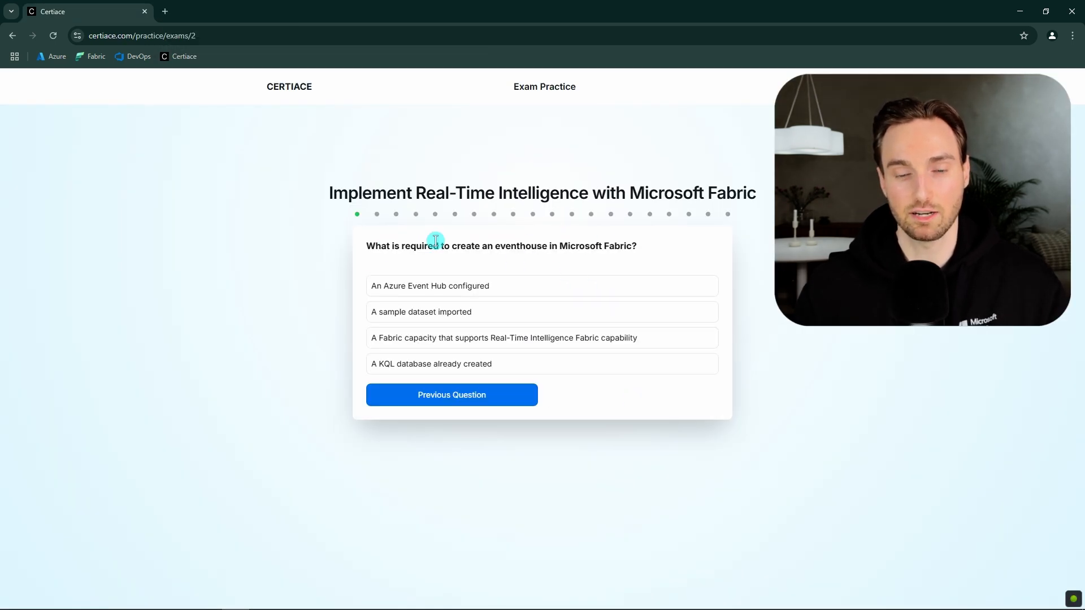
{"action": "mouse_move", "coordinate": [446, 271]}
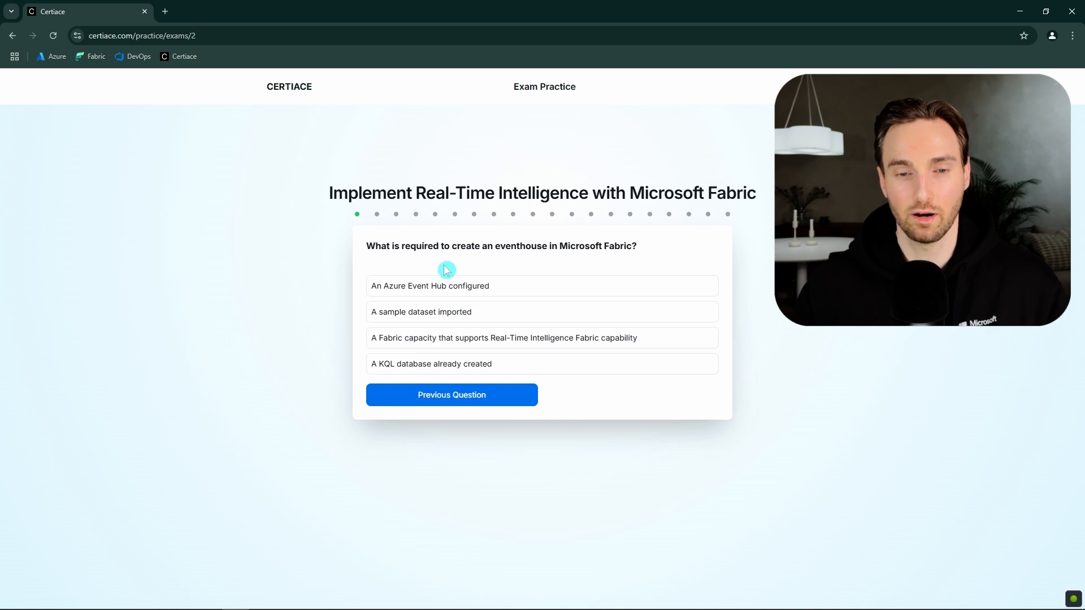
{"action": "mouse_move", "coordinate": [585, 265]}
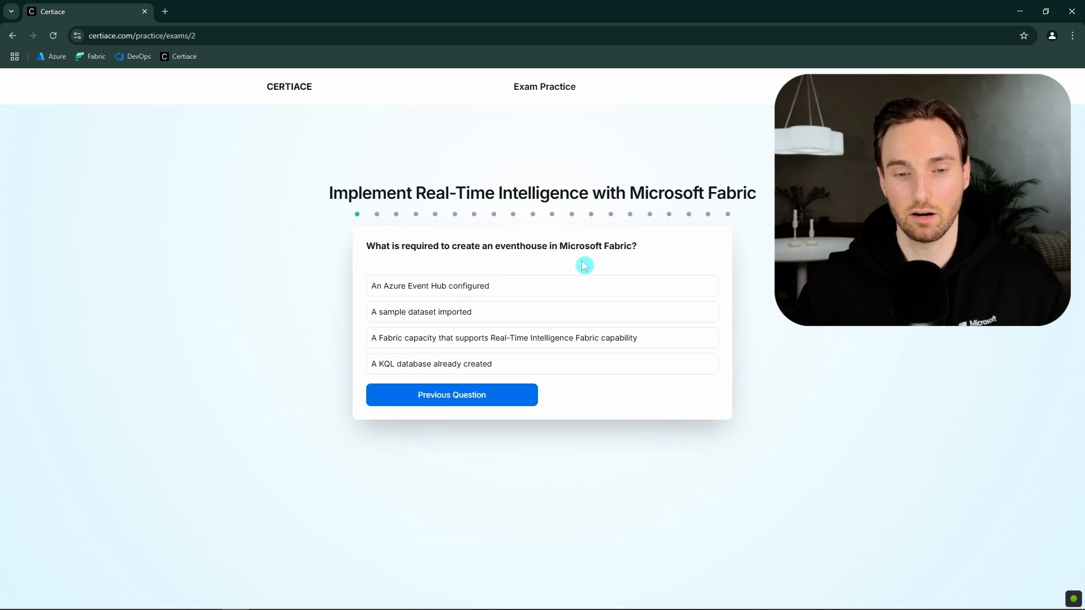
{"action": "mouse_move", "coordinate": [488, 367]}
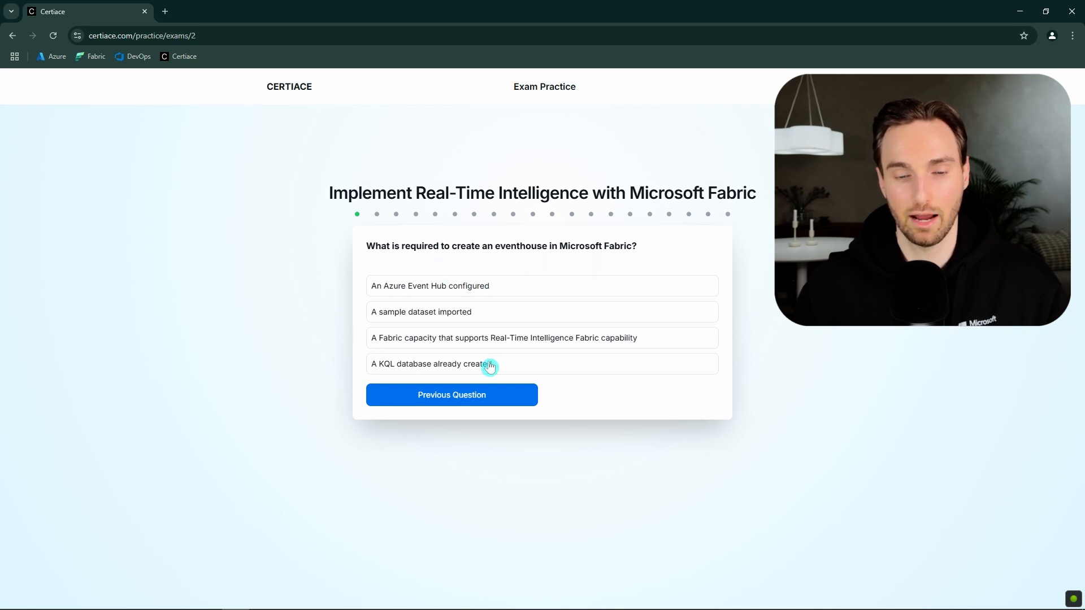
{"action": "mouse_move", "coordinate": [450, 277]}
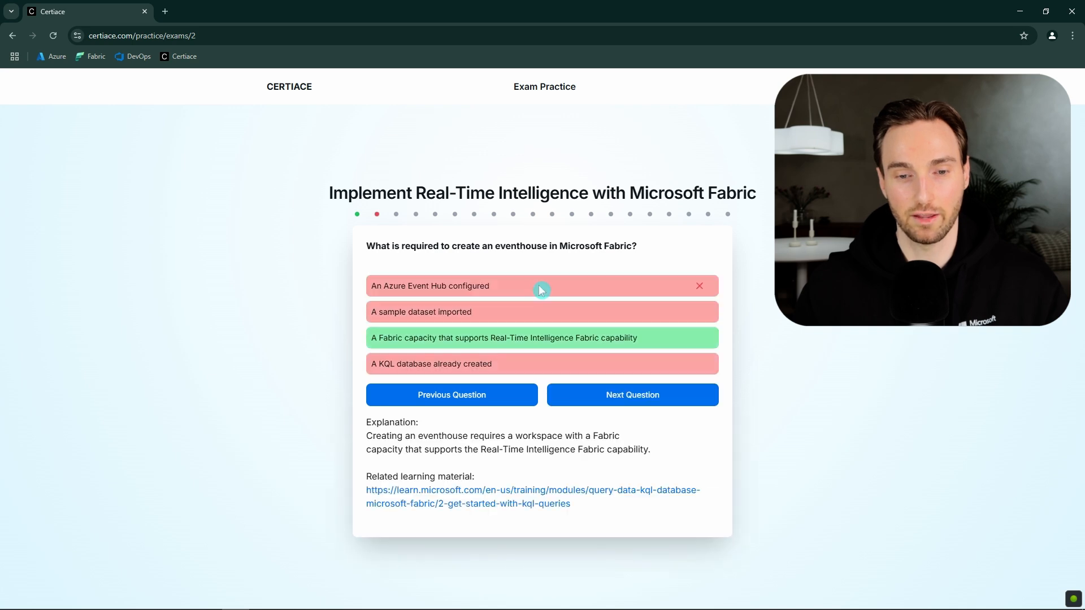
{"action": "mouse_move", "coordinate": [667, 282]}
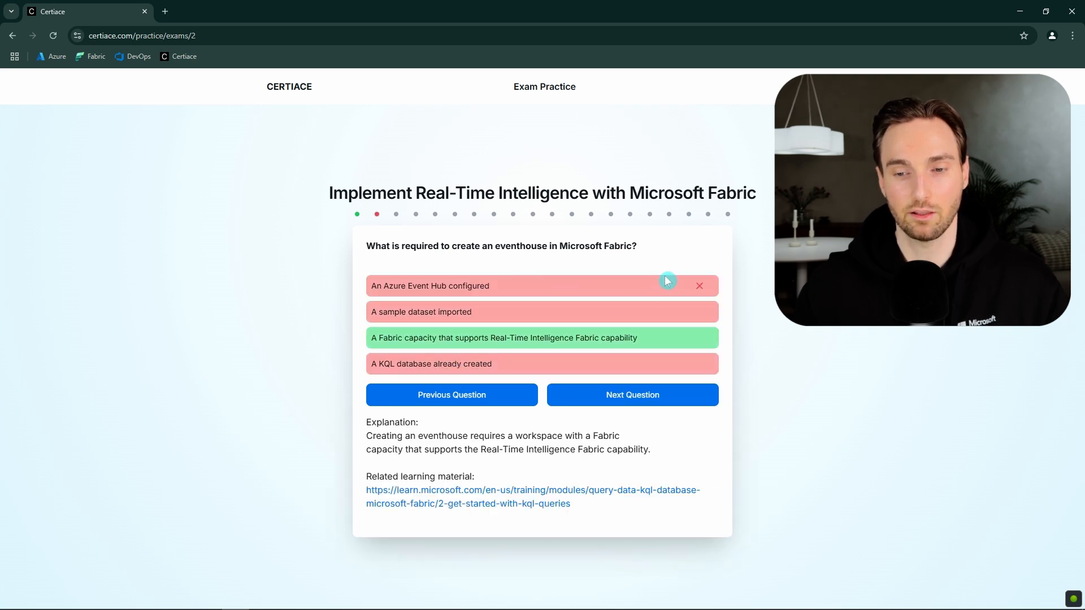
{"action": "mouse_move", "coordinate": [564, 339]}
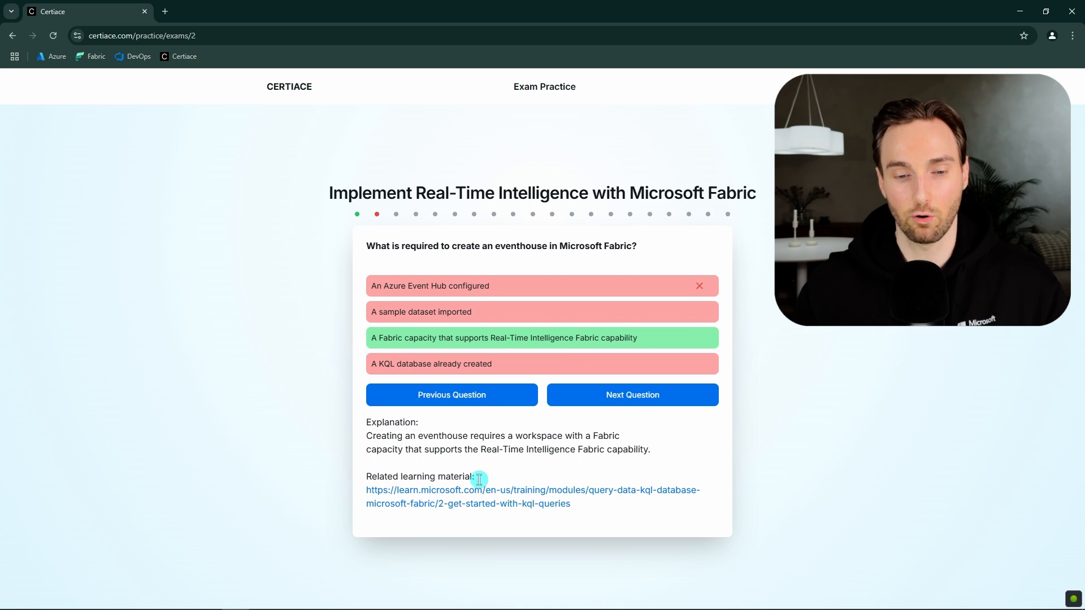
{"action": "left_click_drag", "start_coordinate": [366, 422], "coordinate": [649, 449]}
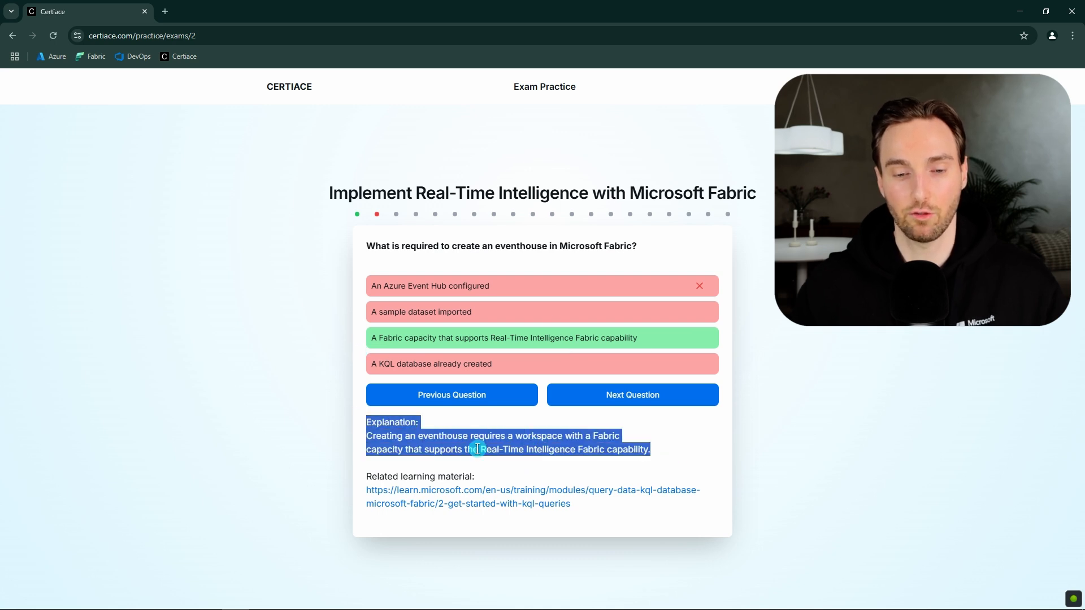
{"action": "mouse_move", "coordinate": [513, 516]}
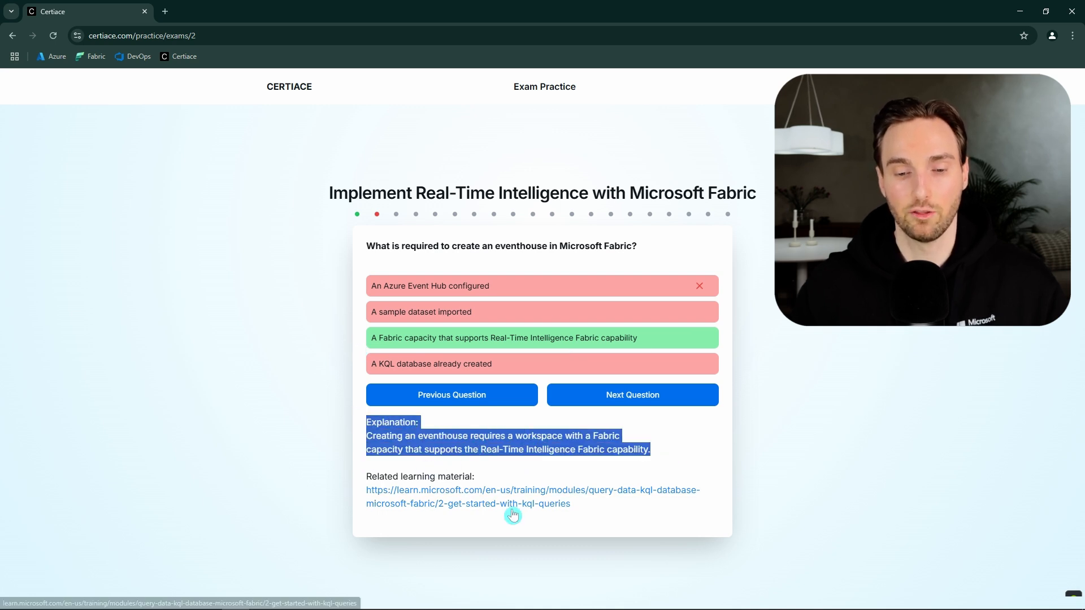
{"action": "mouse_move", "coordinate": [532, 508]}
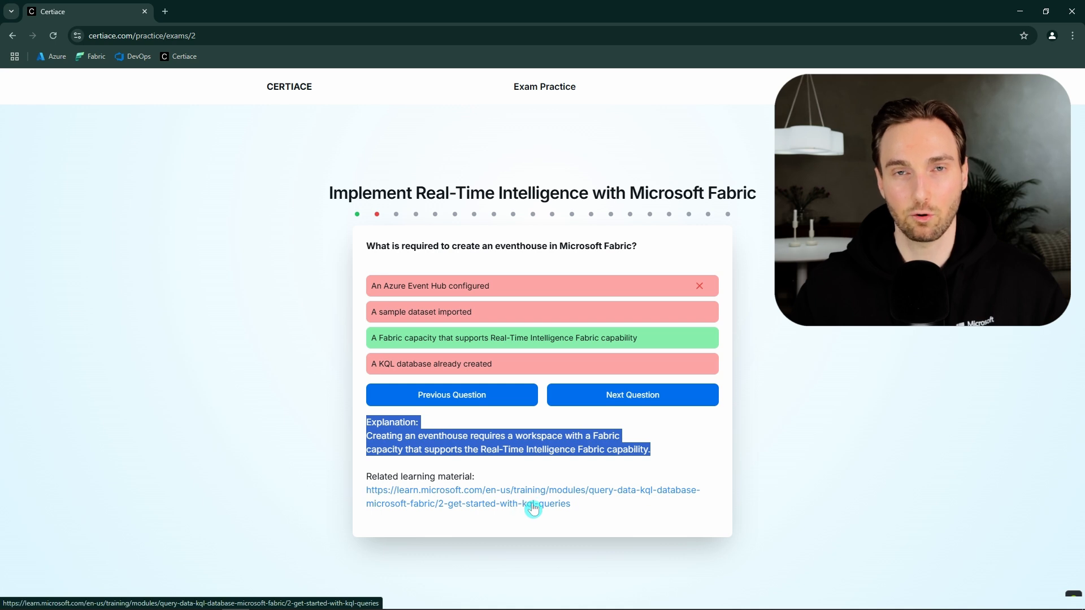
{"action": "mouse_move", "coordinate": [434, 417]}
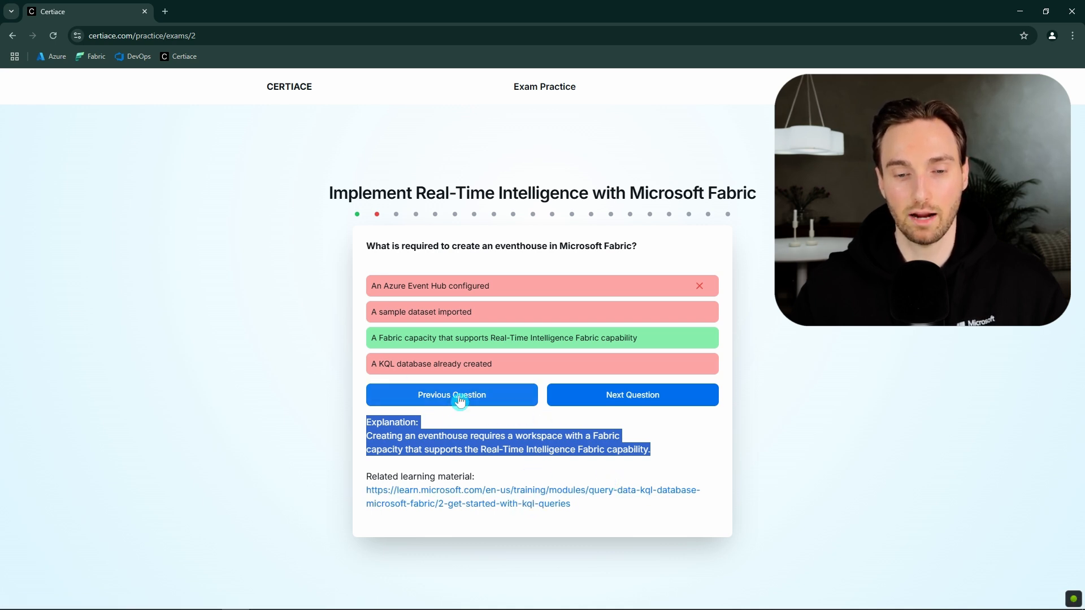
{"action": "left_click", "coordinate": [451, 395]}
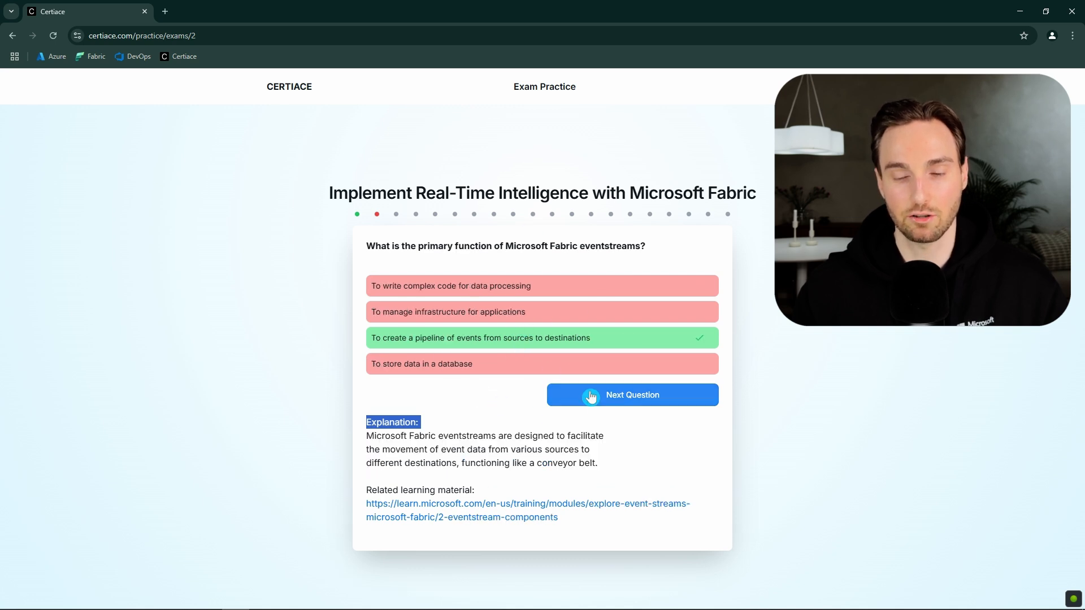
{"action": "left_click", "coordinate": [630, 394]}
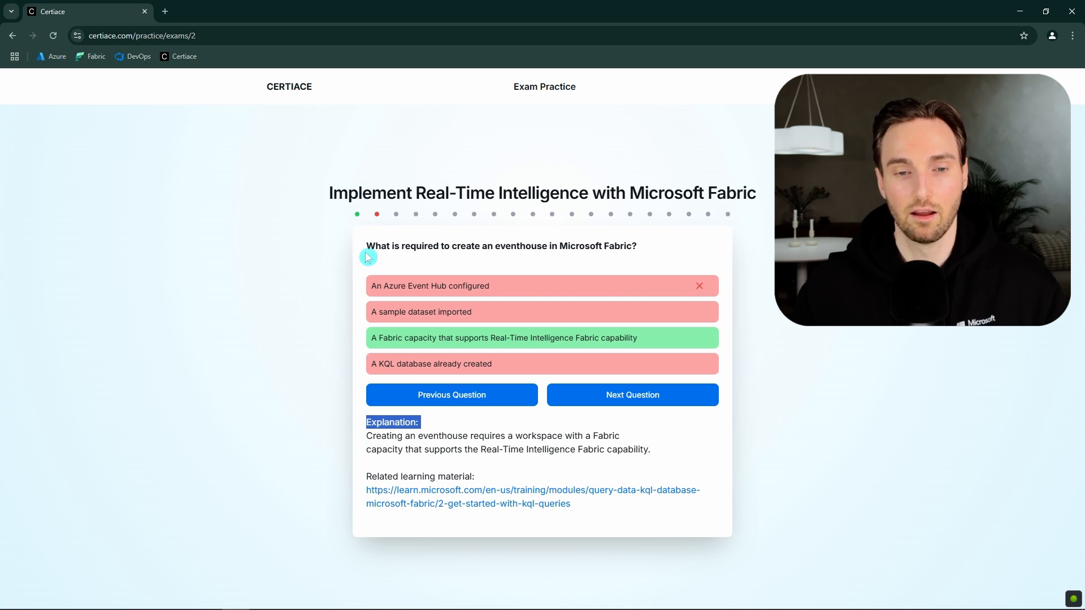
{"action": "mouse_move", "coordinate": [409, 291]}
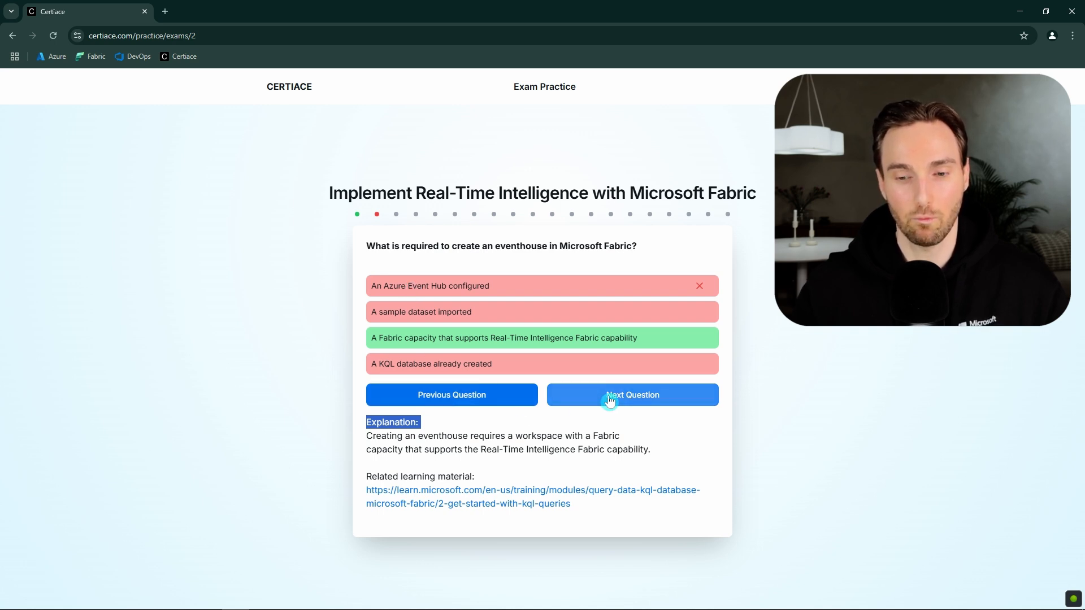
Step: Answer the final auto refresh question and finish the quiz with a score of 3 / 20 (15%)
{"action": "left_click", "coordinate": [631, 394]}
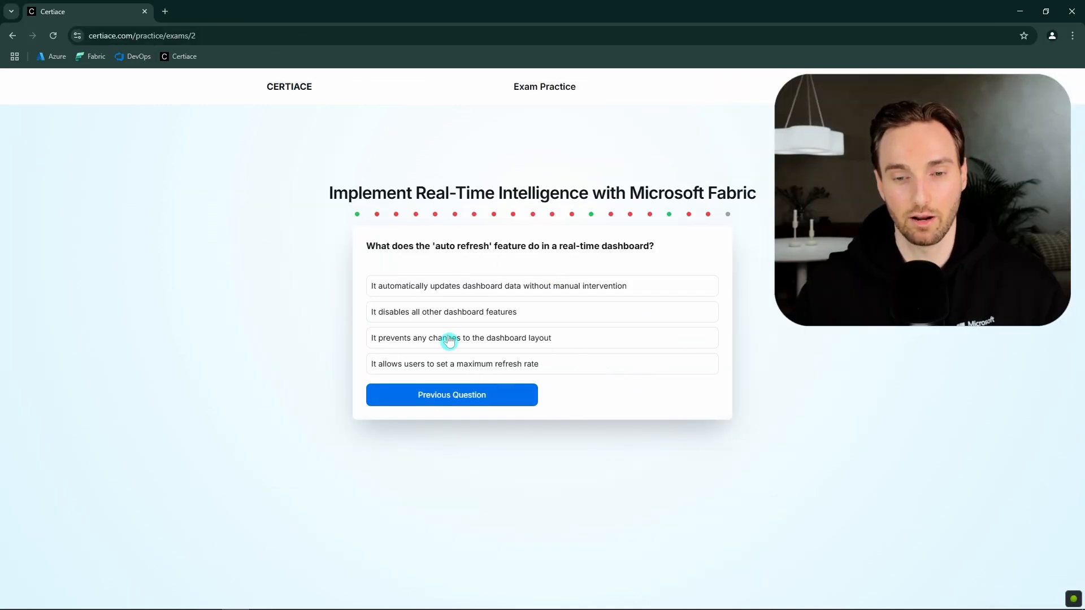
{"action": "left_click", "coordinate": [542, 363]}
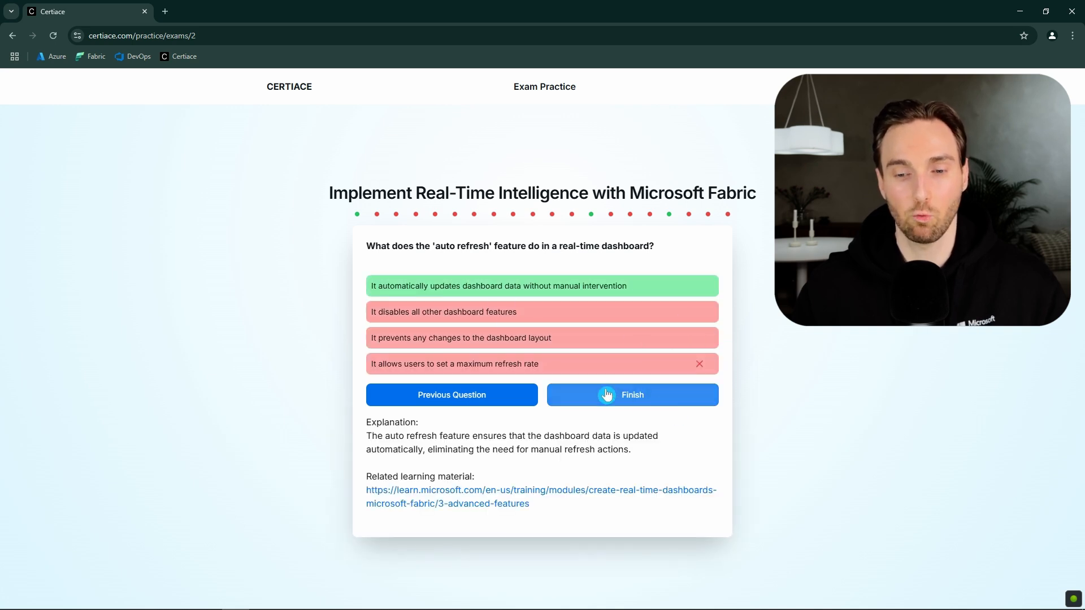
{"action": "left_click", "coordinate": [630, 395]}
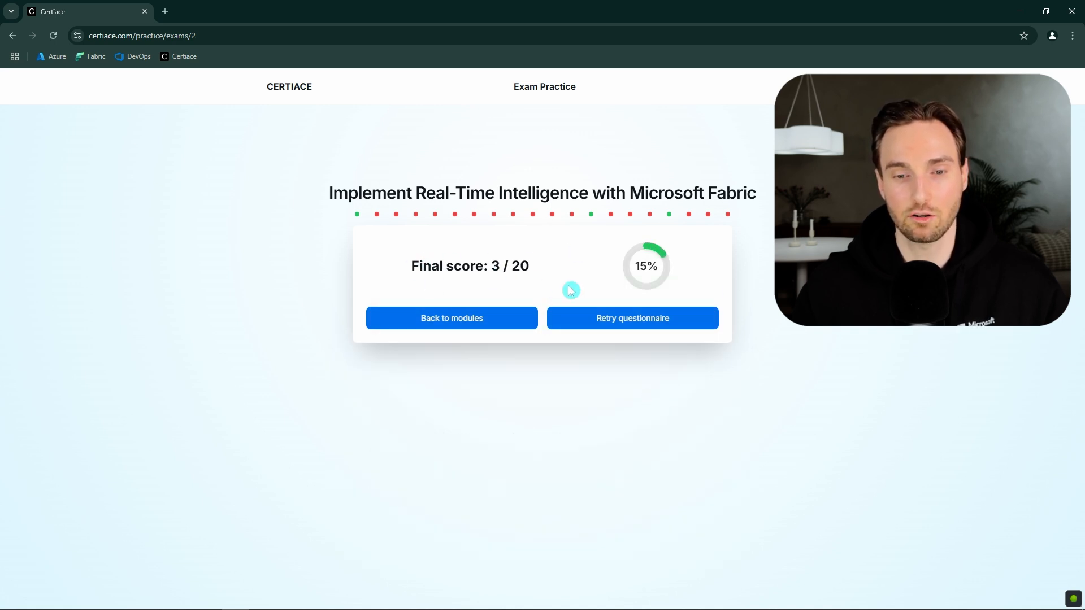
{"action": "double_click", "coordinate": [515, 266]}
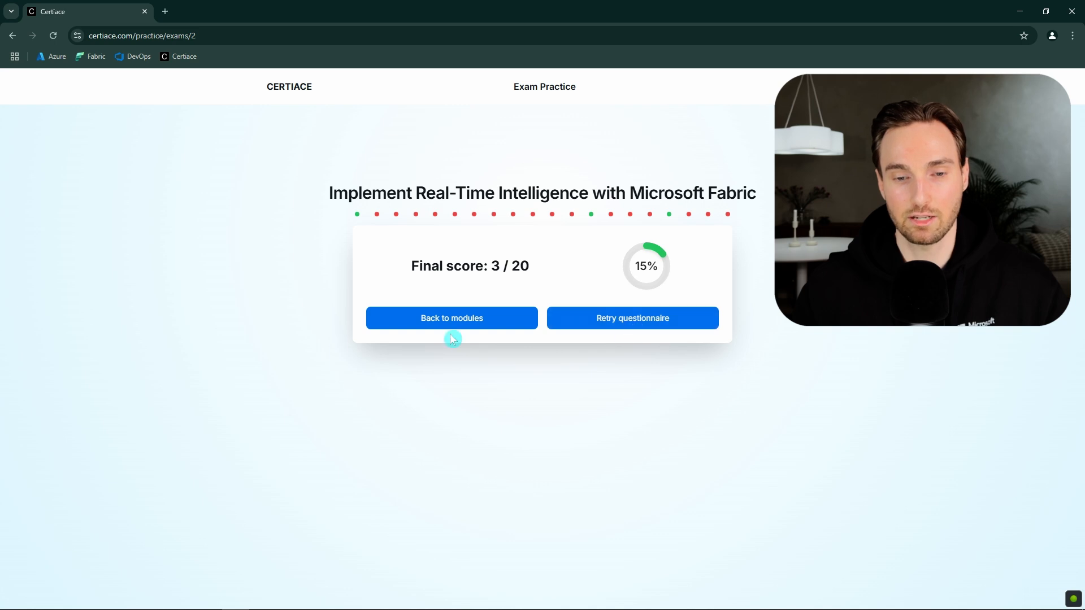
{"action": "left_click", "coordinate": [451, 318]}
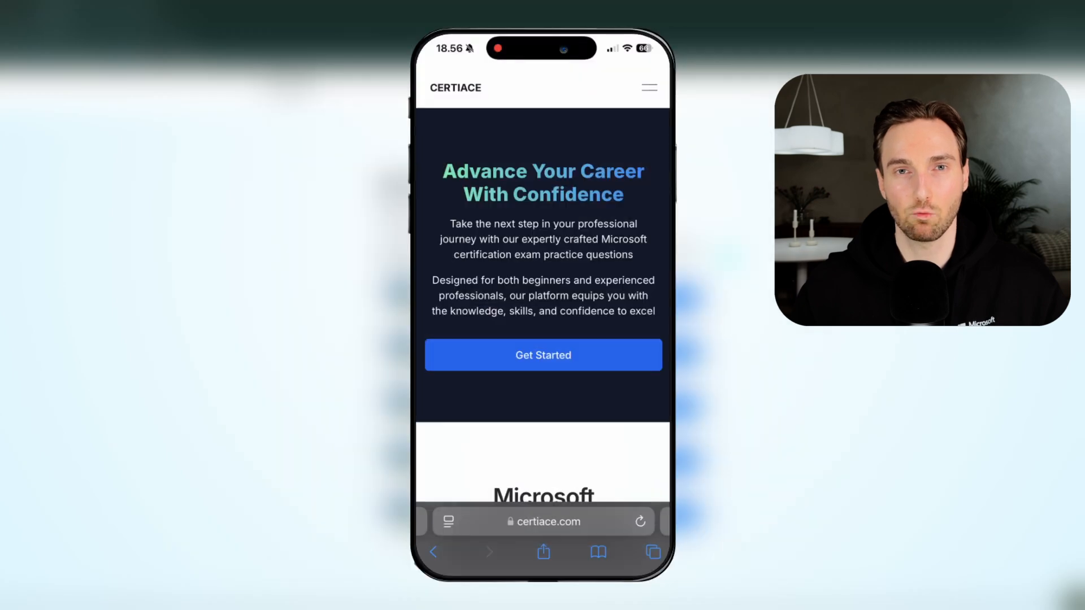
Step: On mobile, start the Ingest data quiz and answer Data transformation for the Dataflows Gen2 question
{"action": "left_click", "coordinate": [542, 355]}
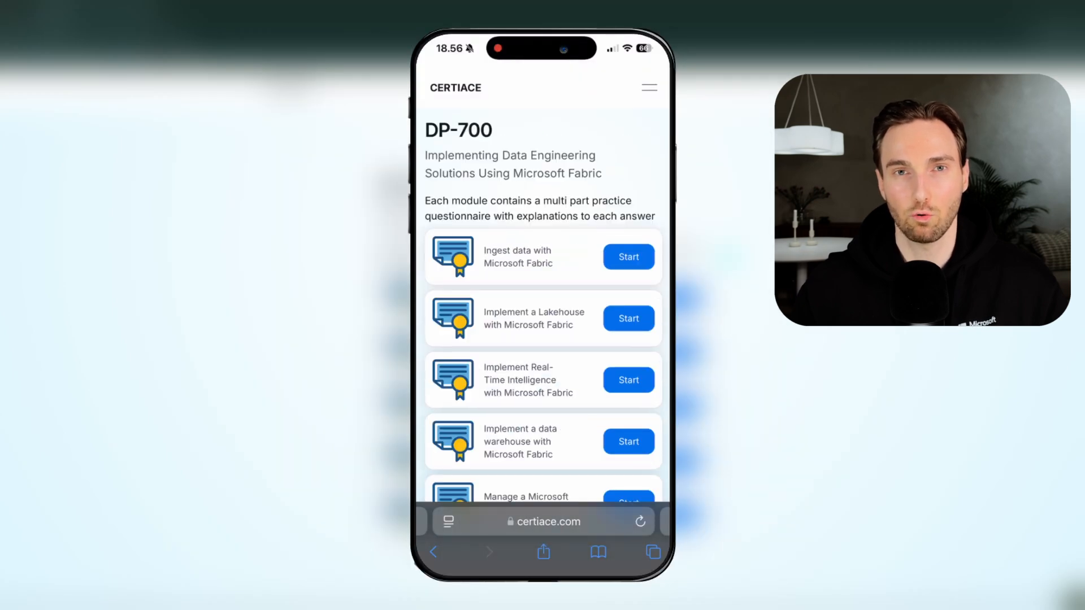
{"action": "left_click", "coordinate": [627, 257]}
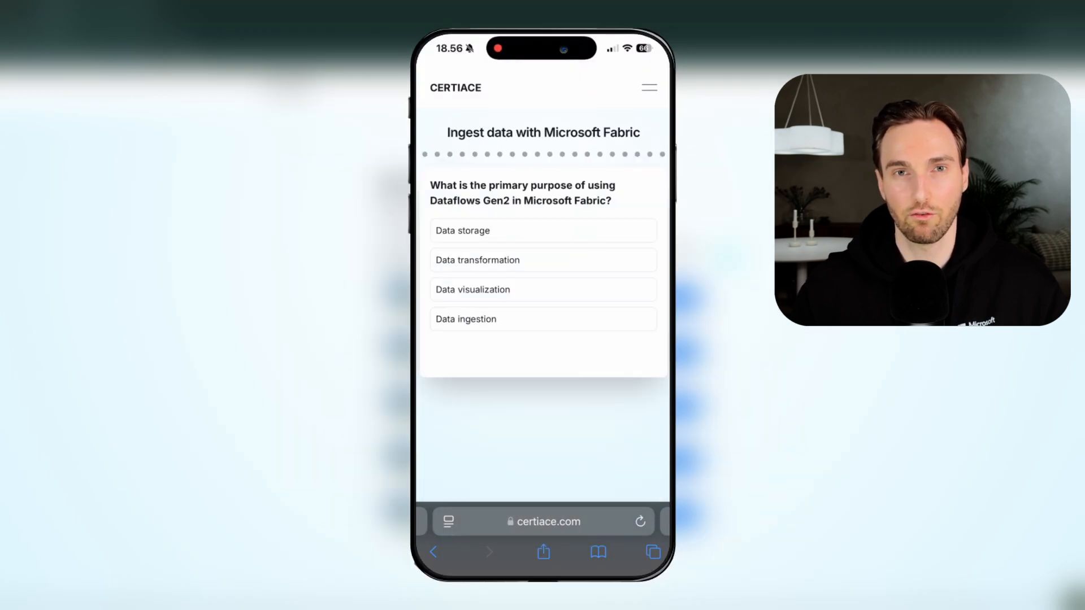
{"action": "left_click", "coordinate": [542, 259]}
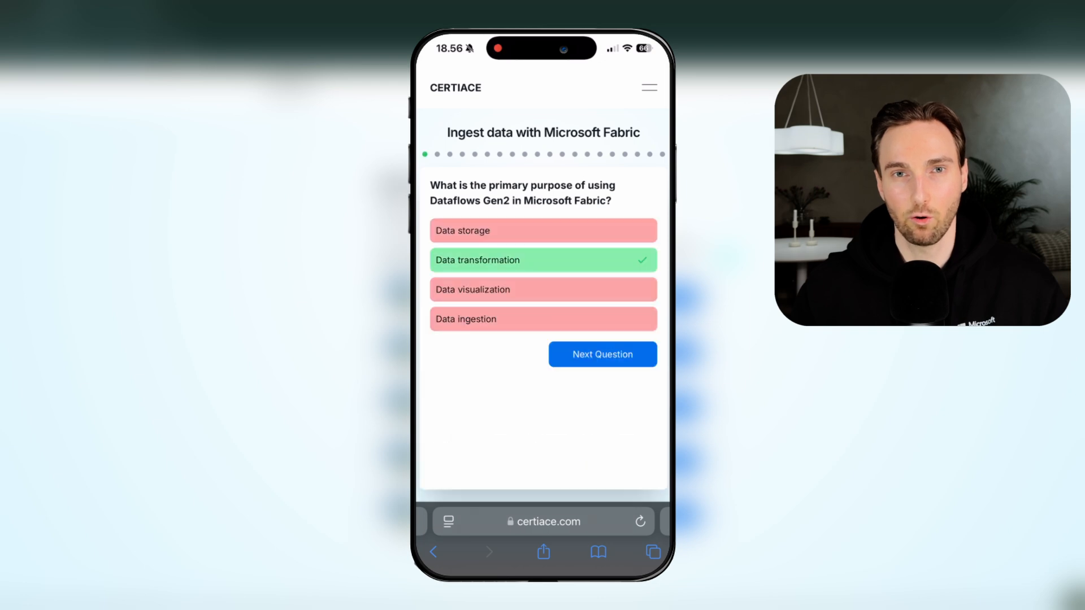
{"action": "left_click", "coordinate": [601, 354]}
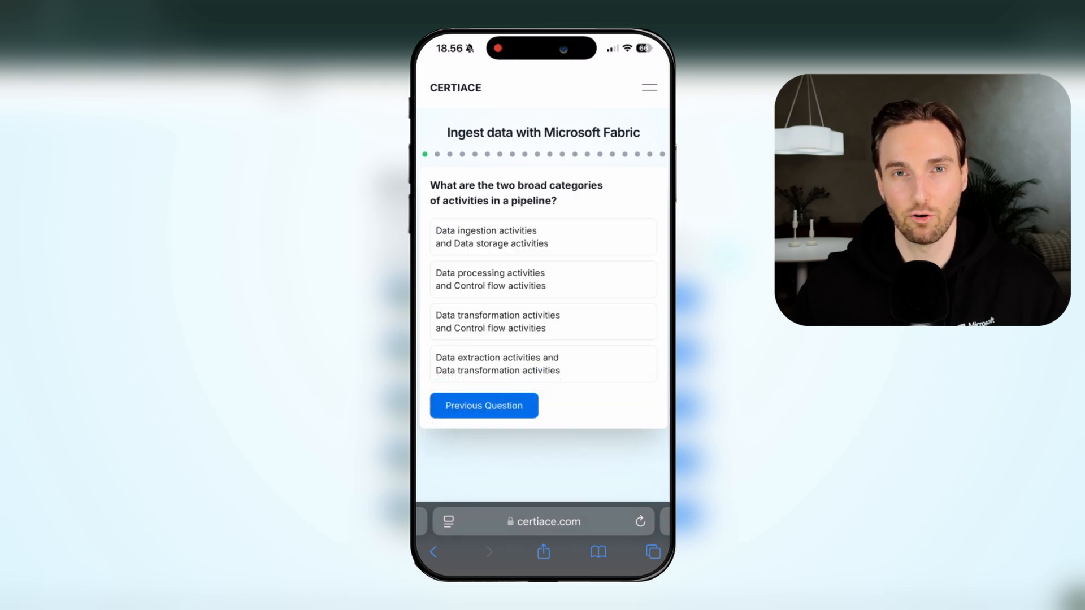
Step: Answer the pipeline activity categories question and read the Microsoft Learn pipelines unit to its end
{"action": "left_click", "coordinate": [542, 279]}
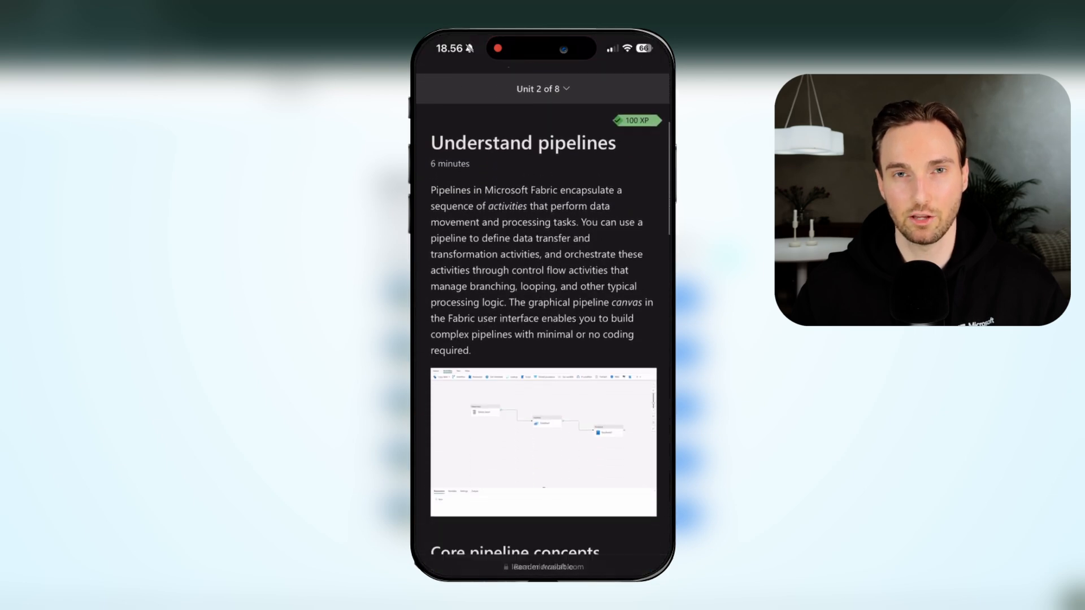
{"action": "scroll", "scroll_direction": "down", "scroll_amount": 3}
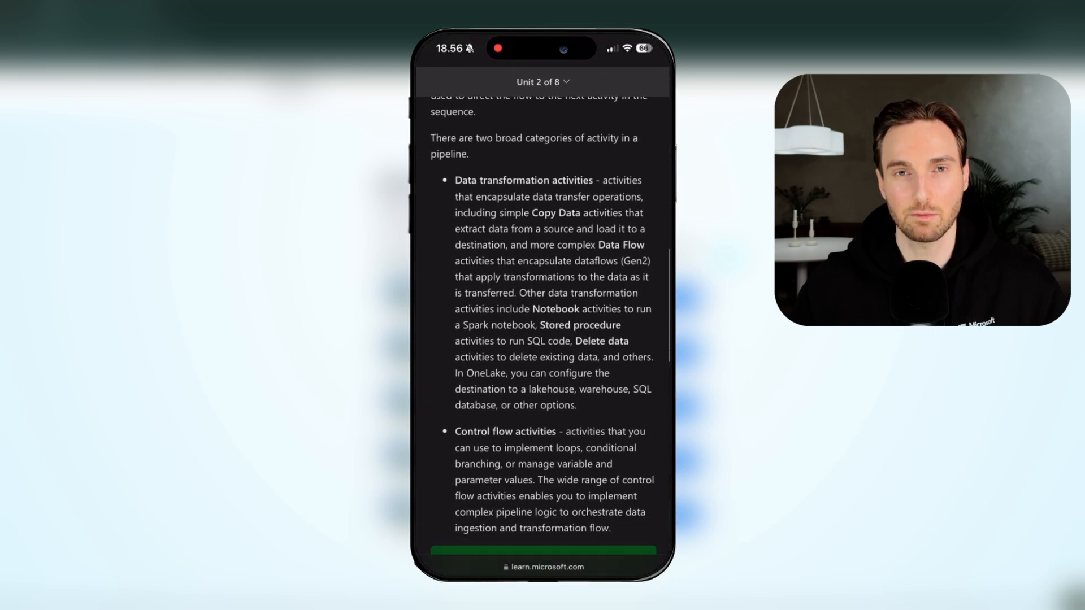
{"action": "scroll", "scroll_direction": "down", "scroll_amount": 3}
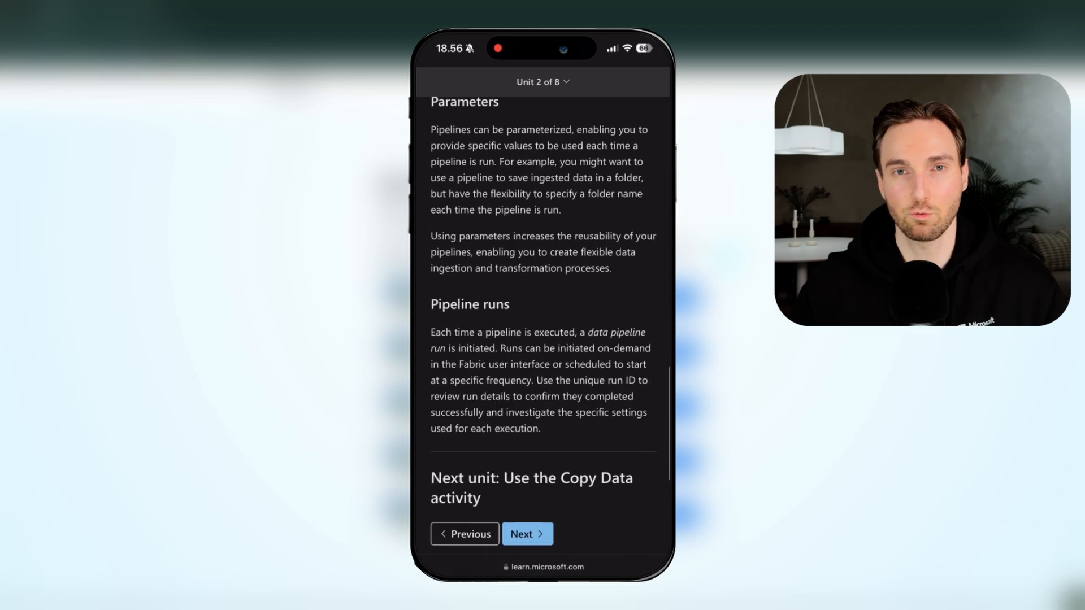